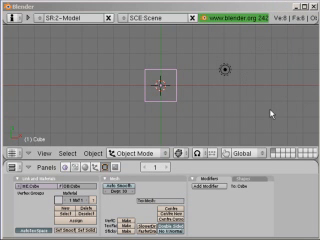
mouse_move(143, 98)
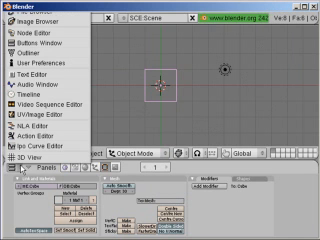
mouse_move(40, 50)
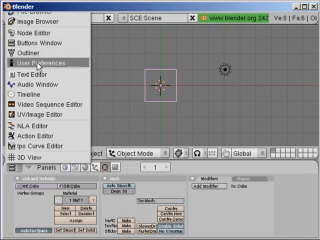